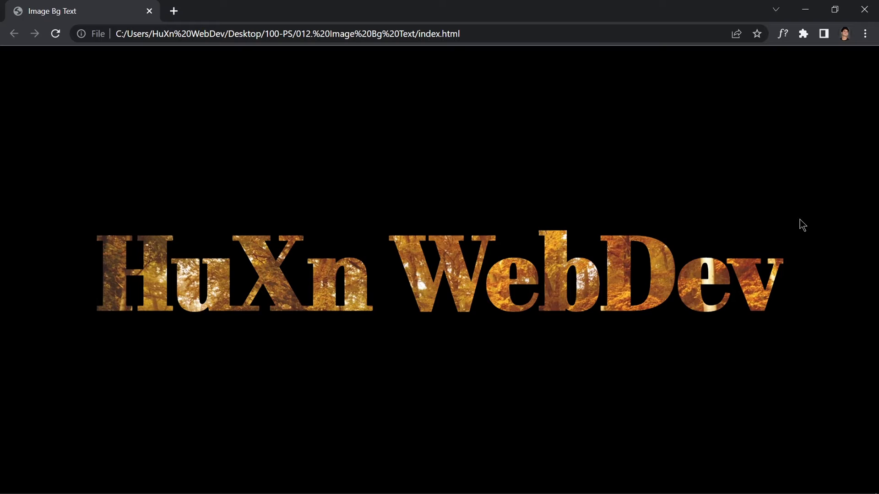
pyautogui.moveTo(686, 256)
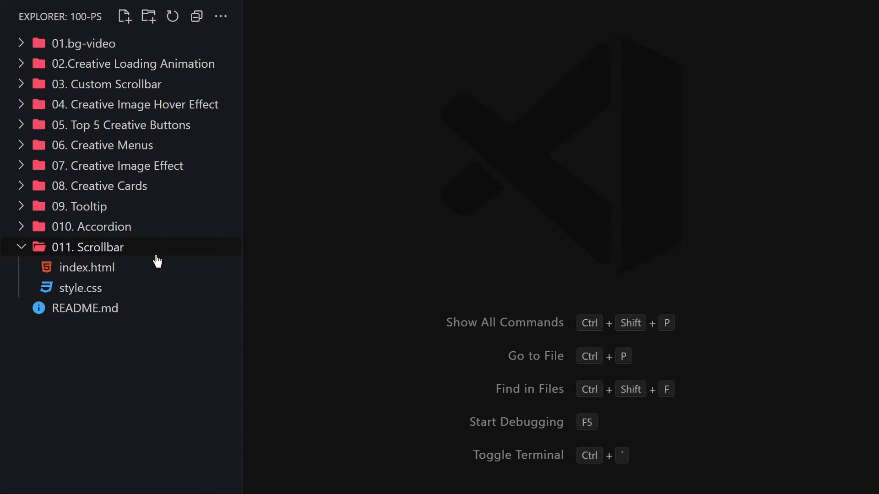
pyautogui.moveTo(95, 261)
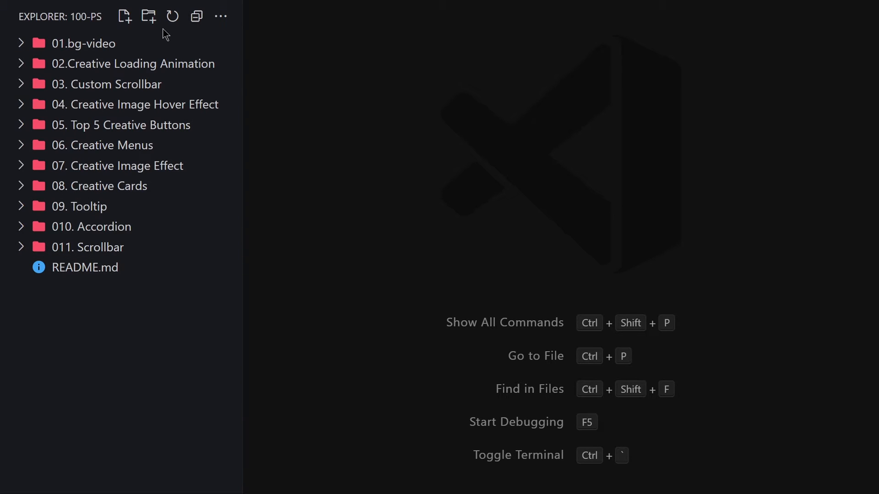
# Create a new project folder named '012. Image Bg Text' in the Explorer.
pyautogui.click(149, 16)
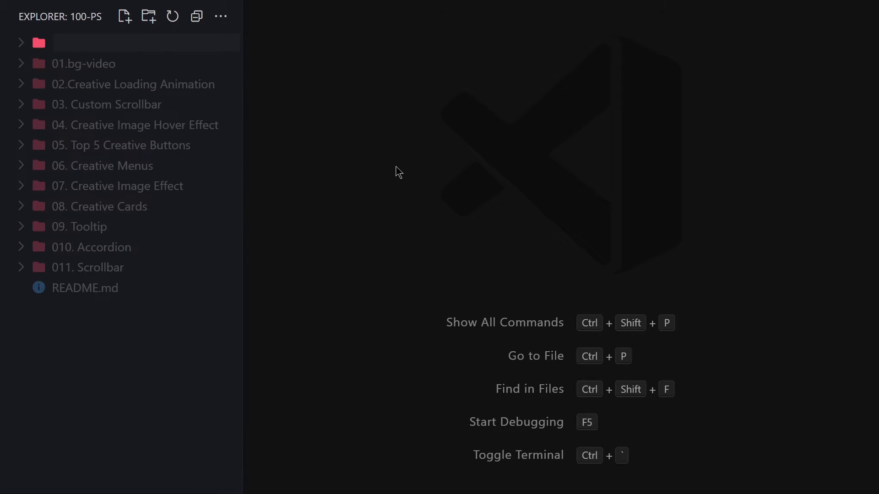
pyautogui.write('012.')
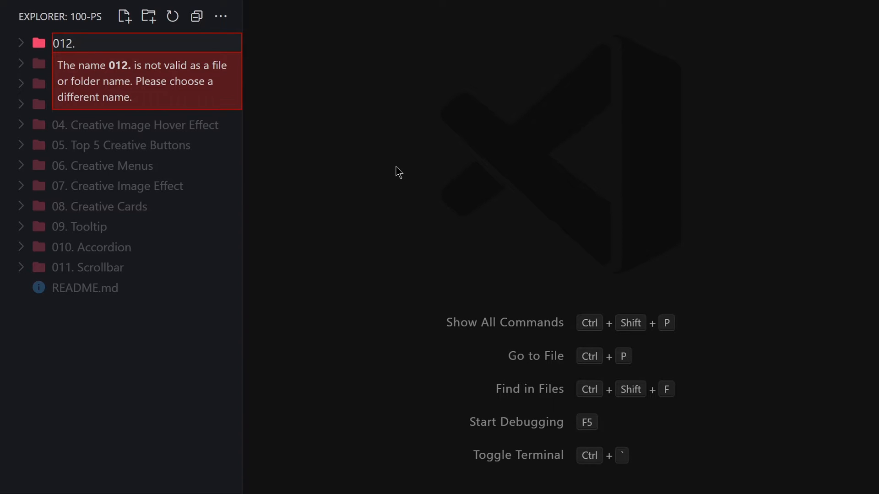
pyautogui.write('Image')
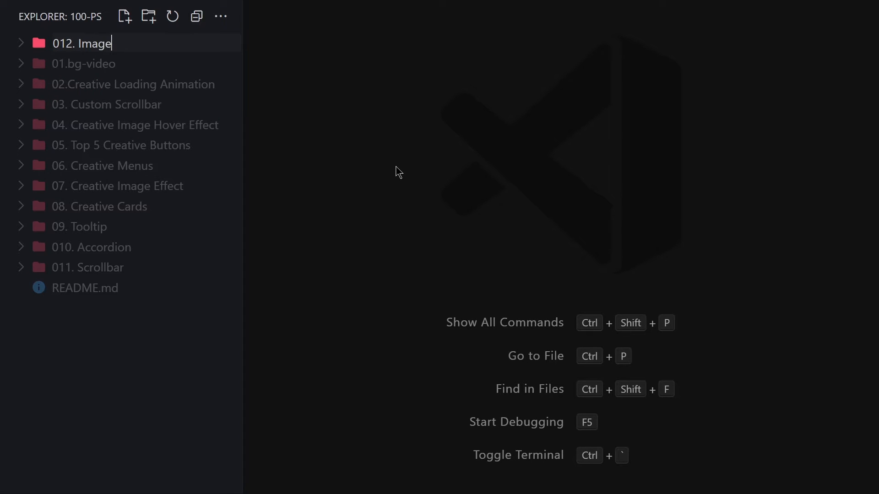
pyautogui.write('B')
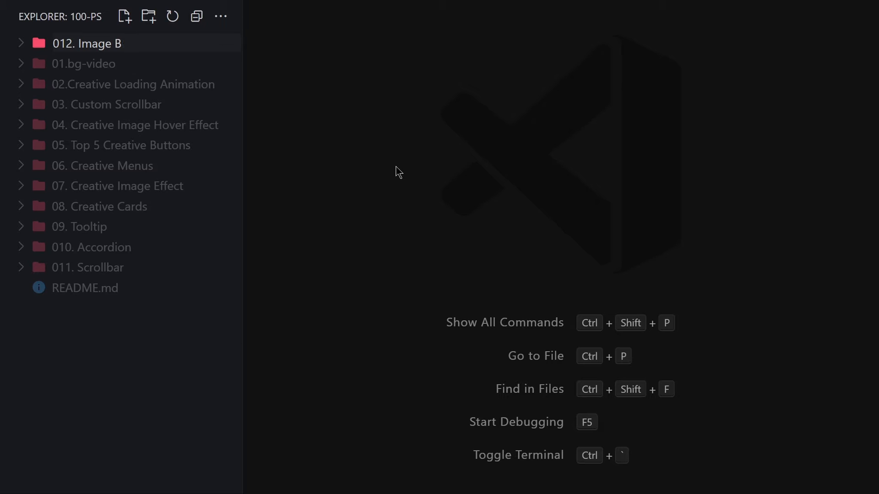
pyautogui.write('g Te')
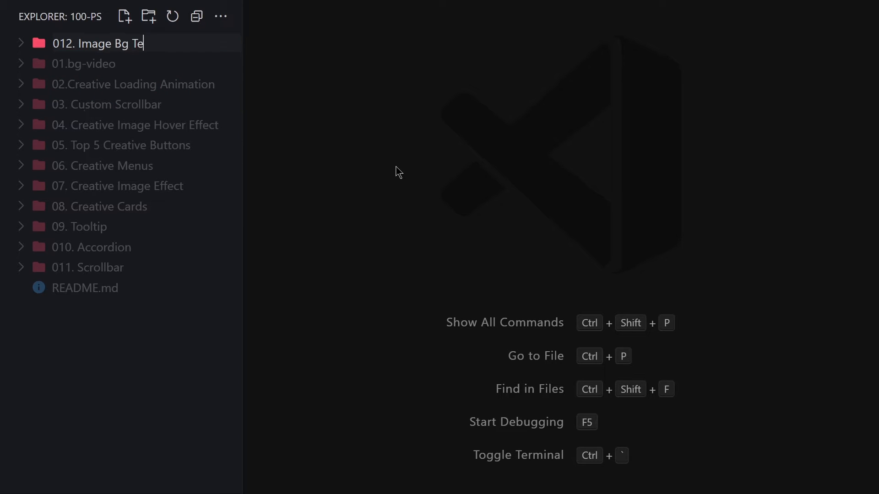
# Add index.html and style.css files inside the new folder.
pyautogui.rightClick(98, 267)
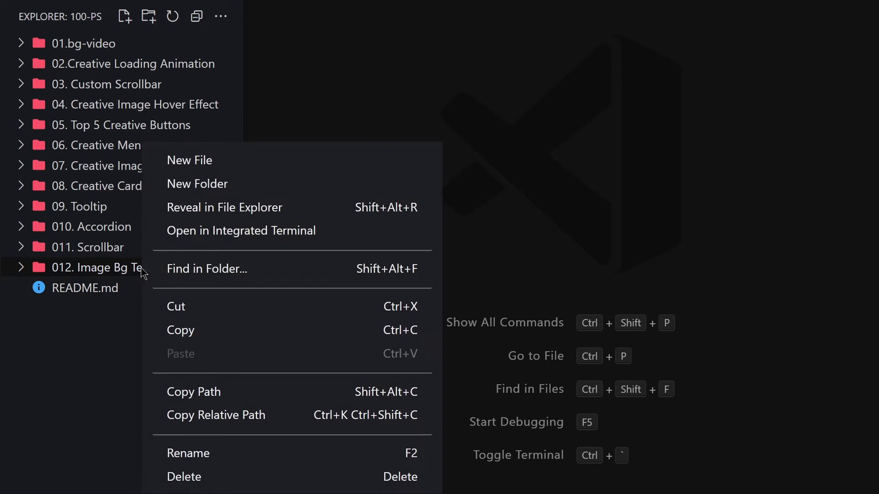
pyautogui.click(189, 159)
pyautogui.write('index.html')
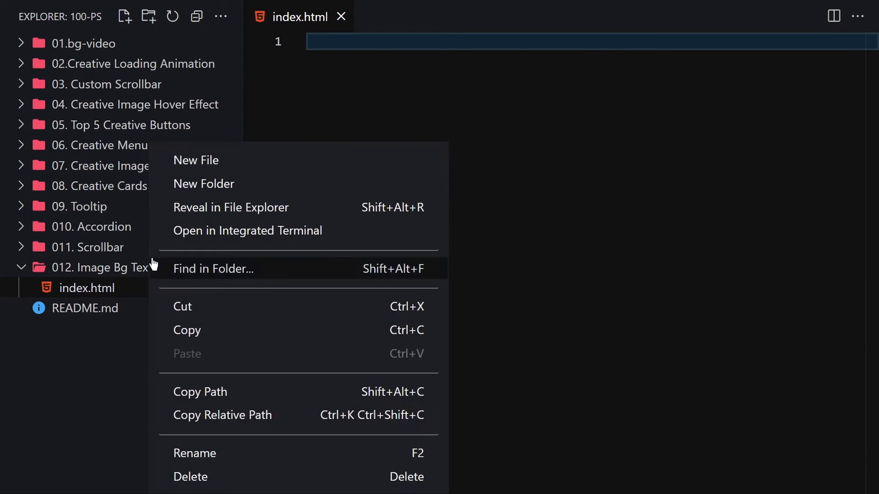
pyautogui.click(196, 159)
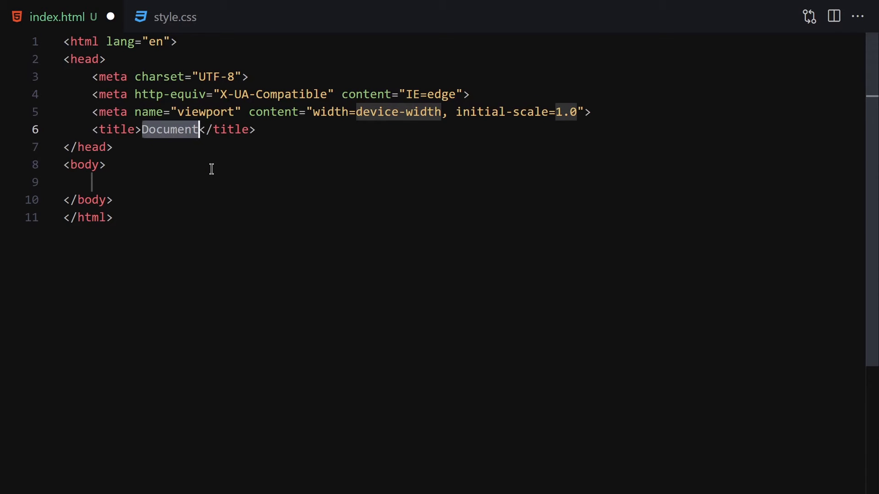
# Title the page 'Image Bg Text', link style.css and add an h1.heading reading 'HuXn WebDev'.
pyautogui.write('Image Bg Tex')
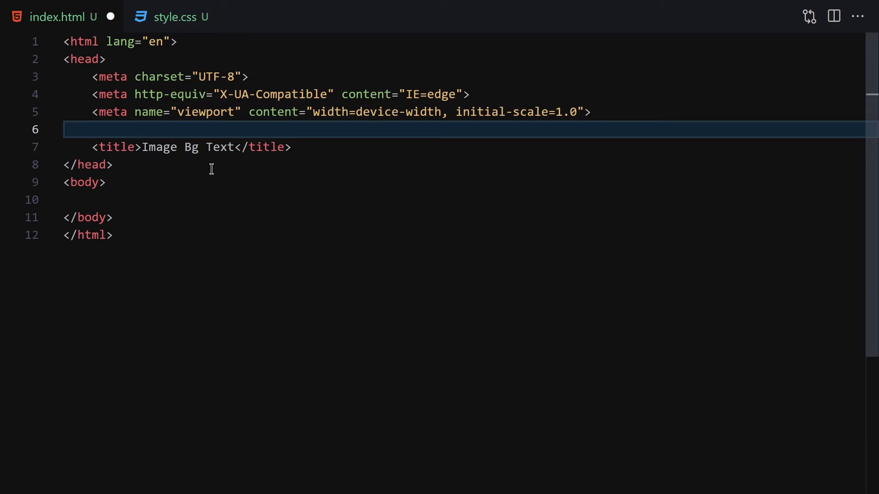
pyautogui.write('link rel="stylesheet" href="style.css">')
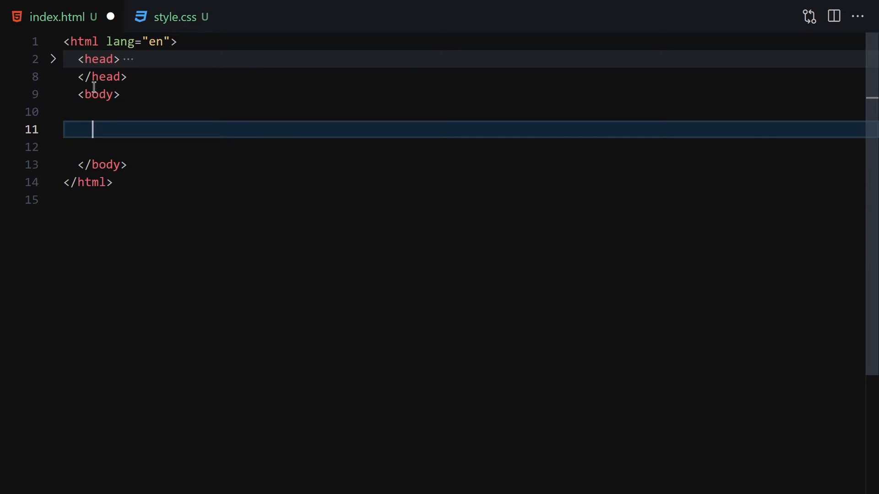
pyautogui.write('h1.')
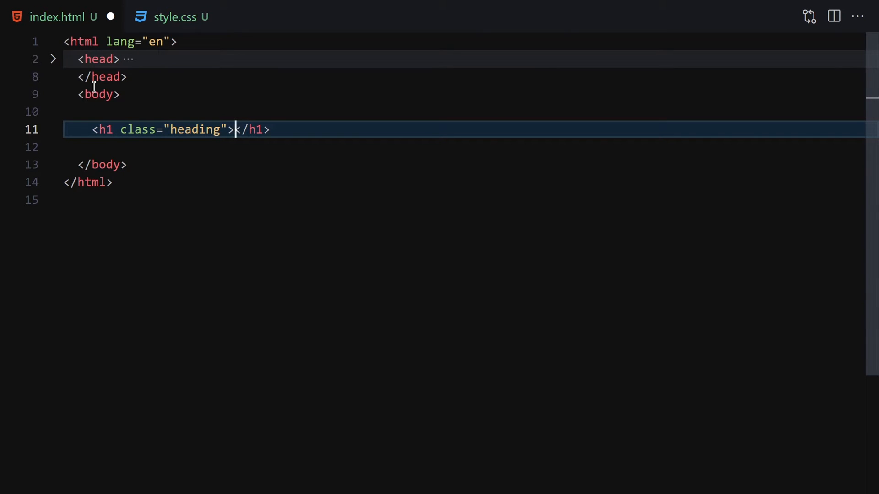
pyautogui.write('HuXn WEb')
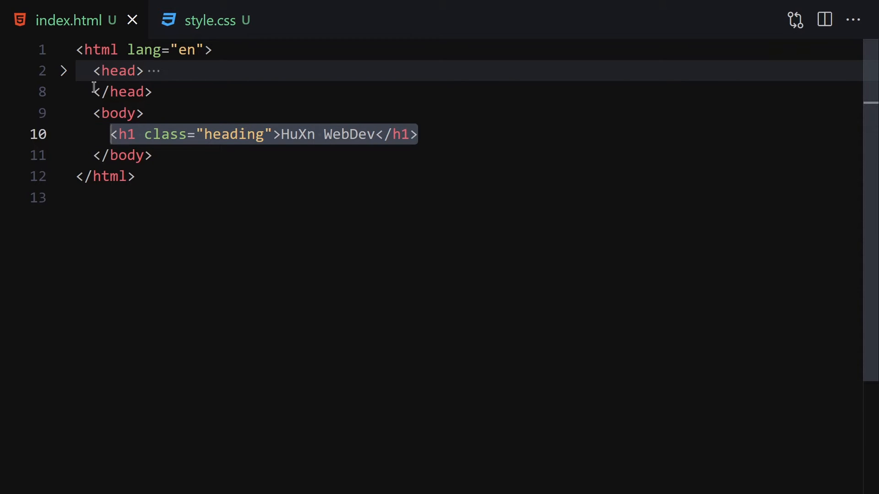
# Add a universal * rule in style.css resetting margin and padding to 0.
pyautogui.click(210, 20)
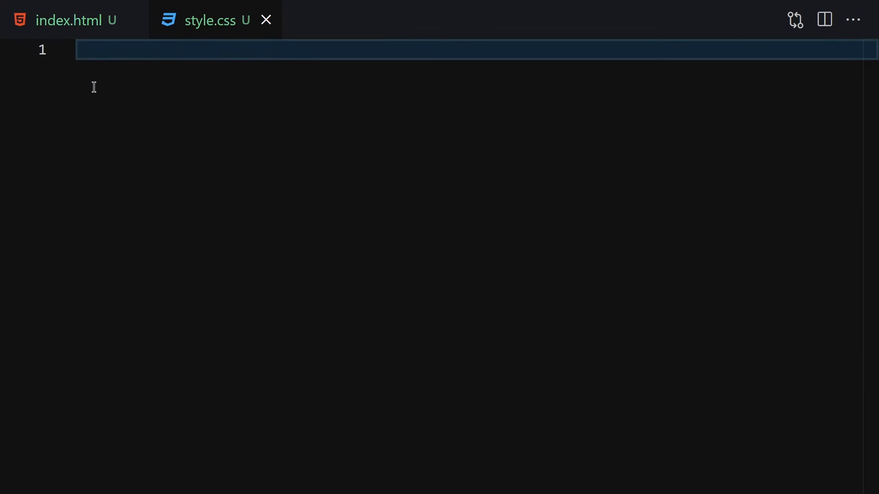
pyautogui.write('* {')
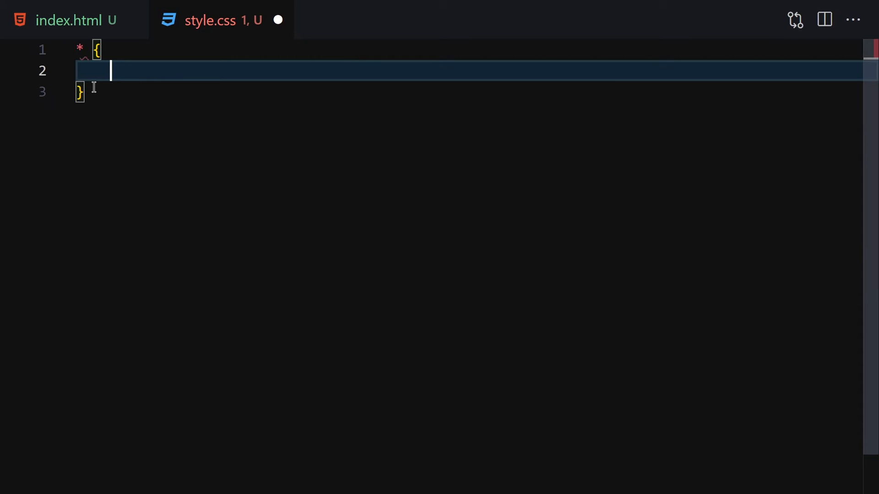
pyautogui.write('margin: 0;')
pyautogui.write('body {P')
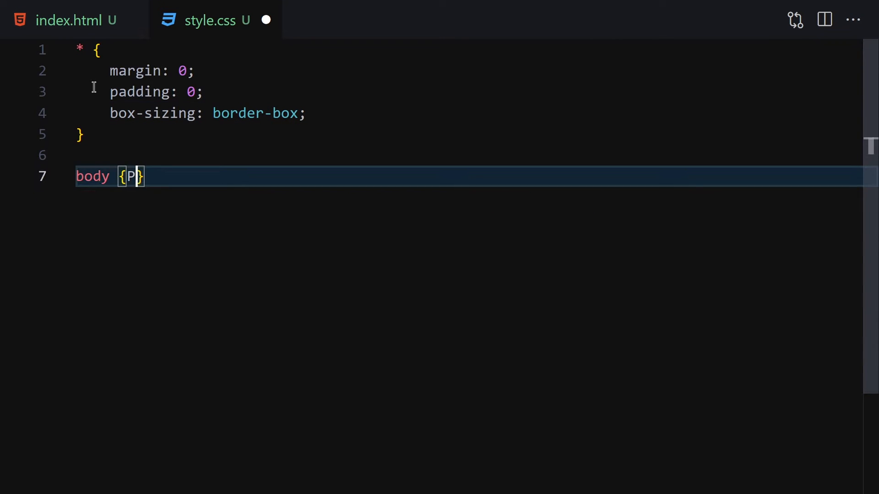
# Give body height 100vh, sans-serif font, flex centering and a black background.
pyautogui.write('height: ;')
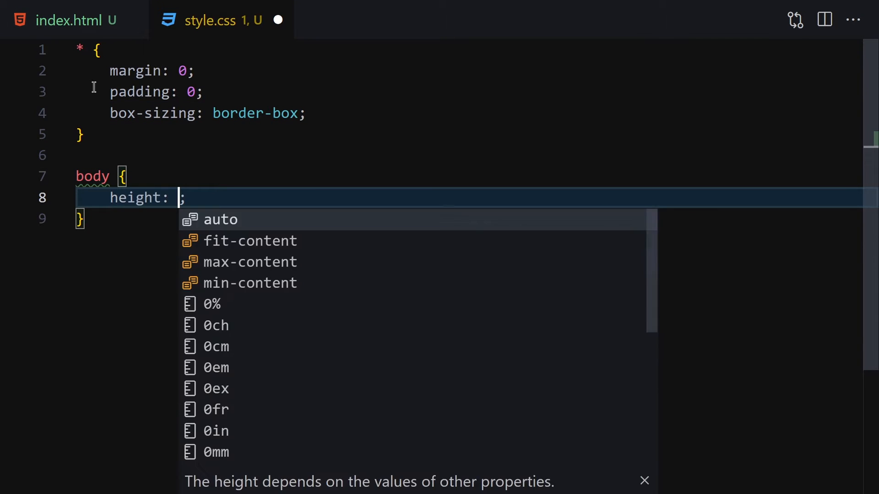
pyautogui.write('100vh;')
pyautogui.write('font-size: ;')
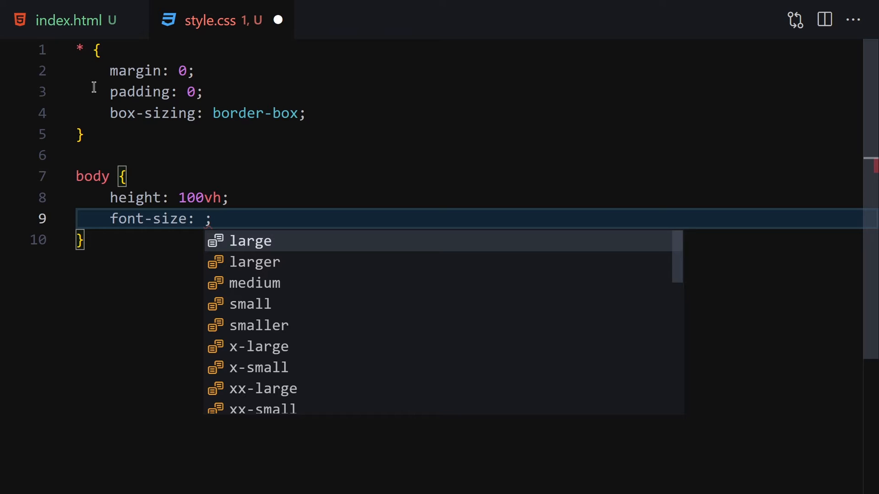
pyautogui.write('1')
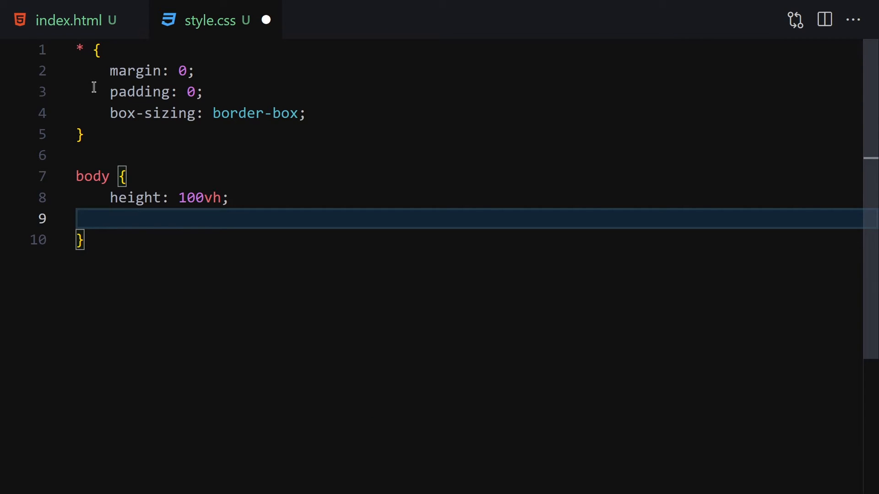
pyautogui.write('font-s')
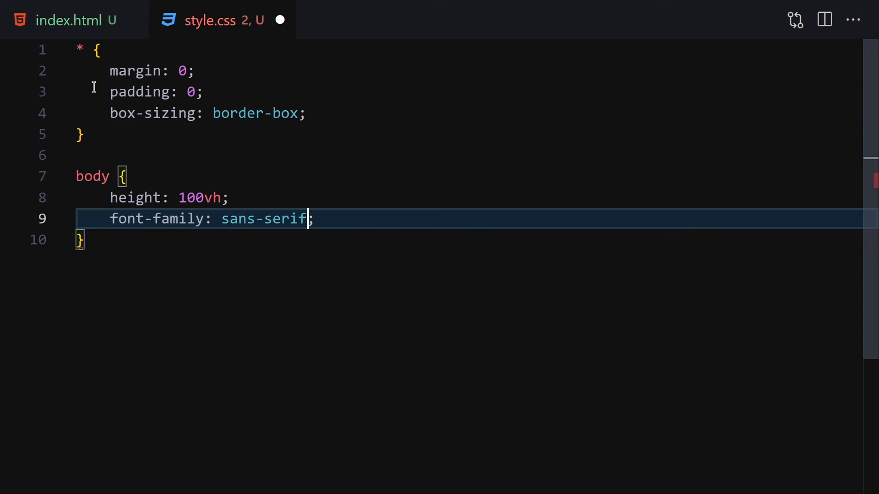
pyautogui.write('display:')
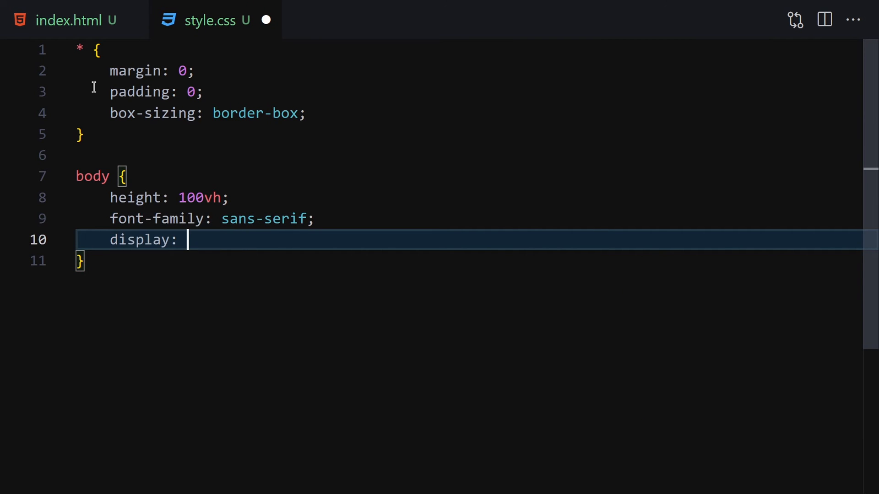
pyautogui.write('flex;')
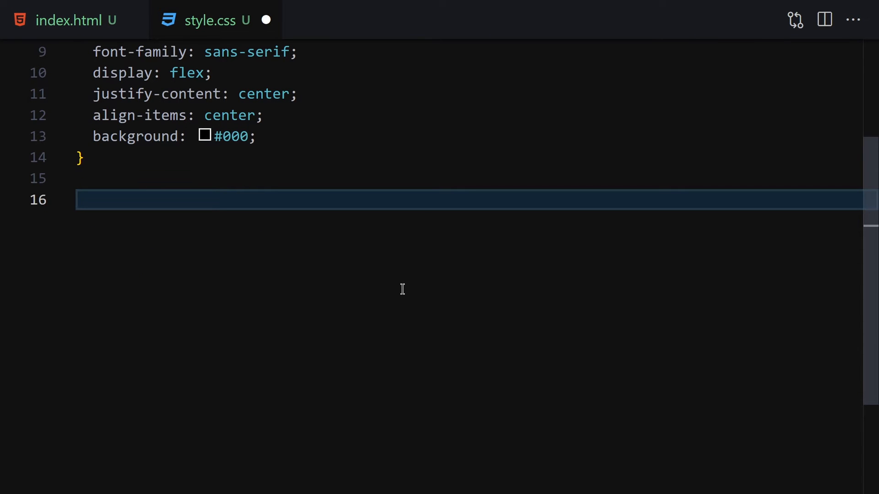
# Add a .heading rule with font-size 10rem, font-weight 900 and a background declaration.
pyautogui.write('.heading {')
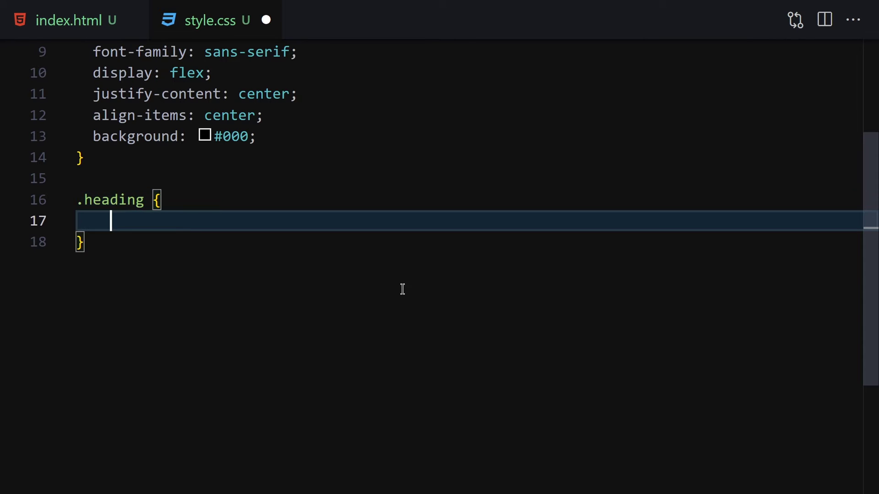
pyautogui.click(67, 19)
pyautogui.write('font-')
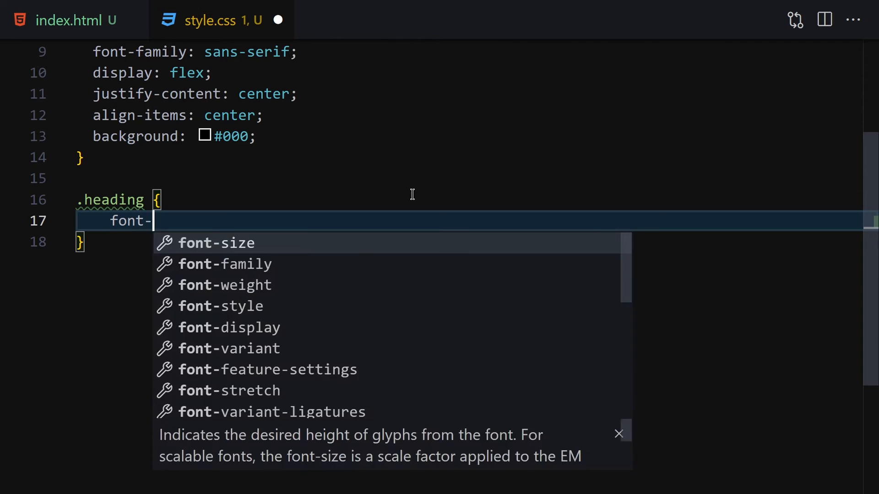
pyautogui.write('size: 10rem;')
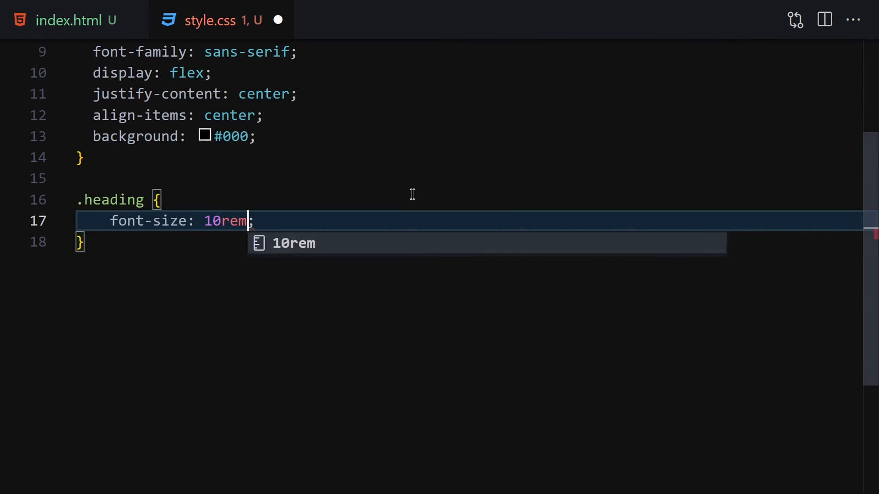
pyautogui.write('font-weight: 900;')
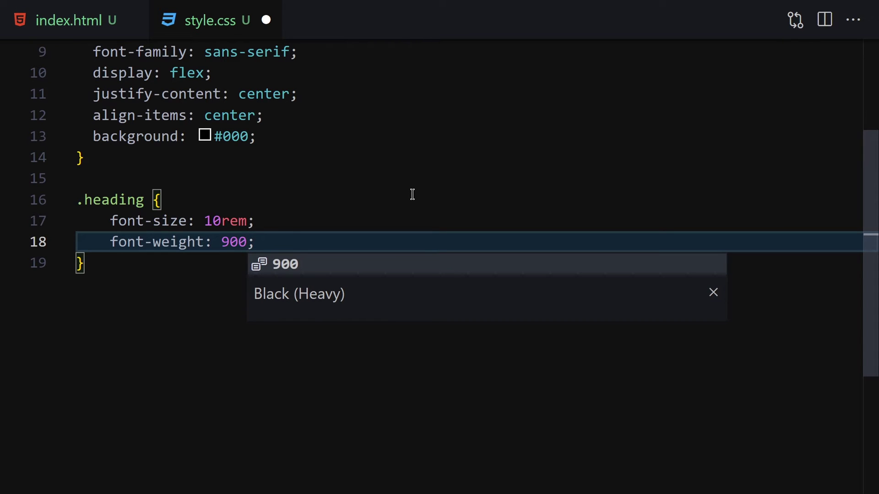
pyautogui.write('bg')
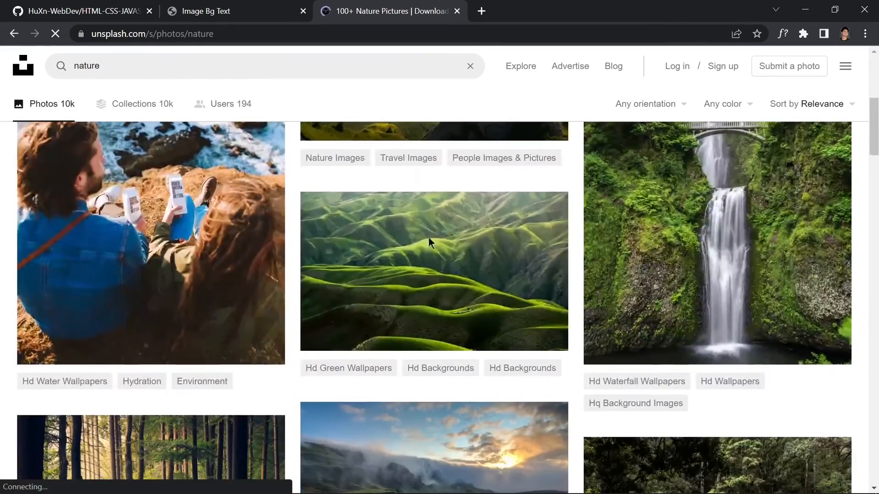
# Find the autumn forest road photo in the Unsplash nature results and copy its image address.
pyautogui.scroll(-3)
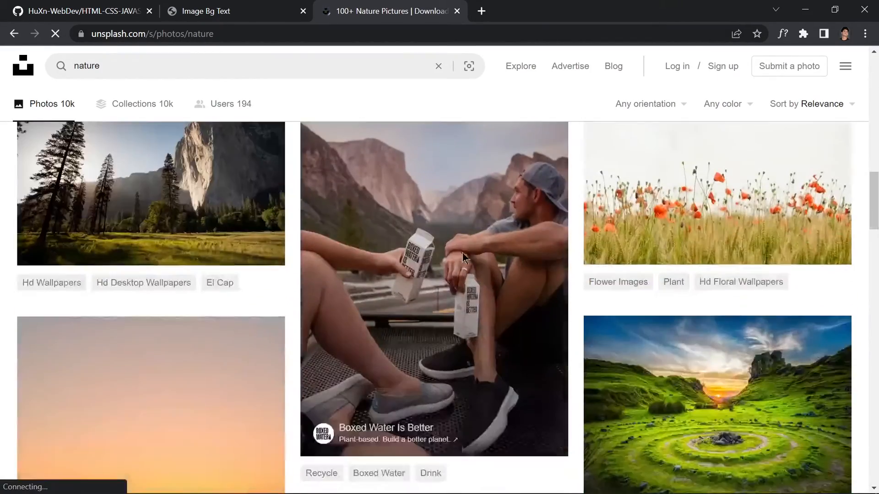
pyautogui.scroll(-3)
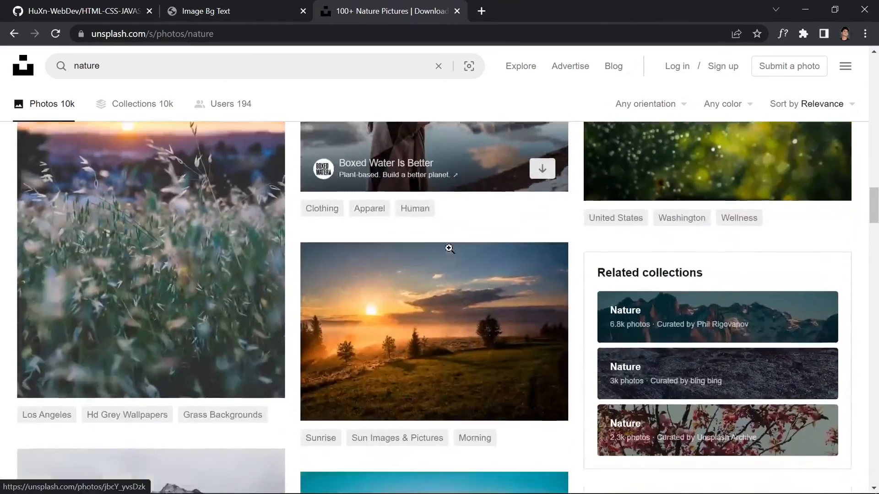
pyautogui.scroll(-3)
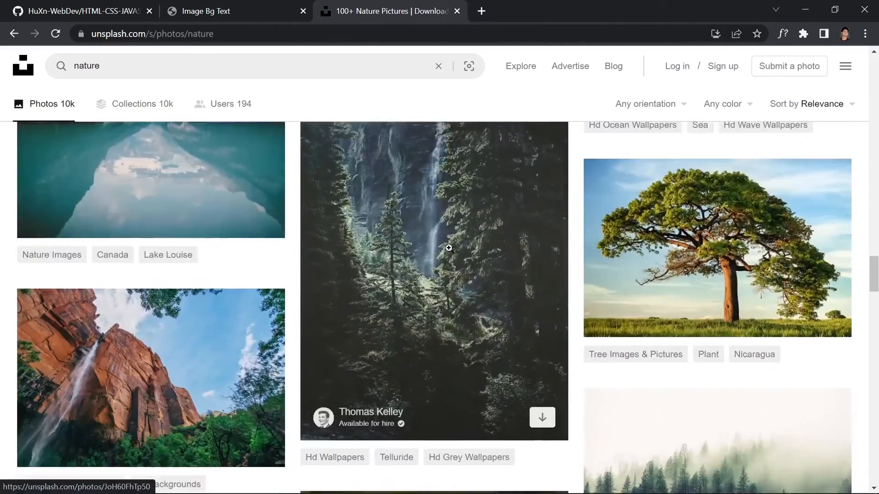
pyautogui.scroll(-3)
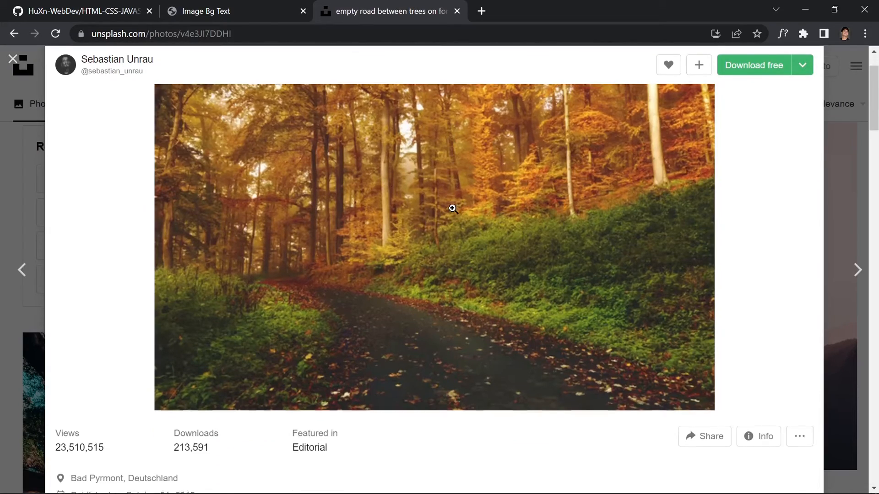
pyautogui.rightClick(453, 209)
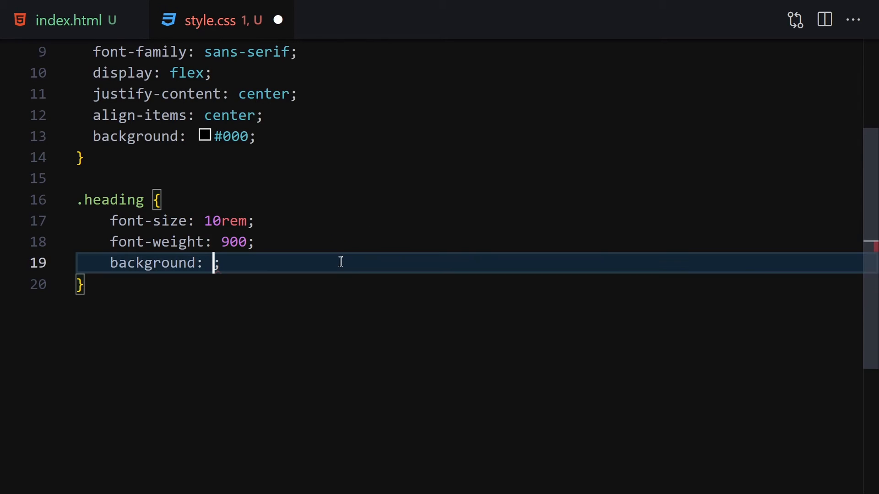
# Set the heading background to the forest image URL with background-size cover.
pyautogui.write('url(')
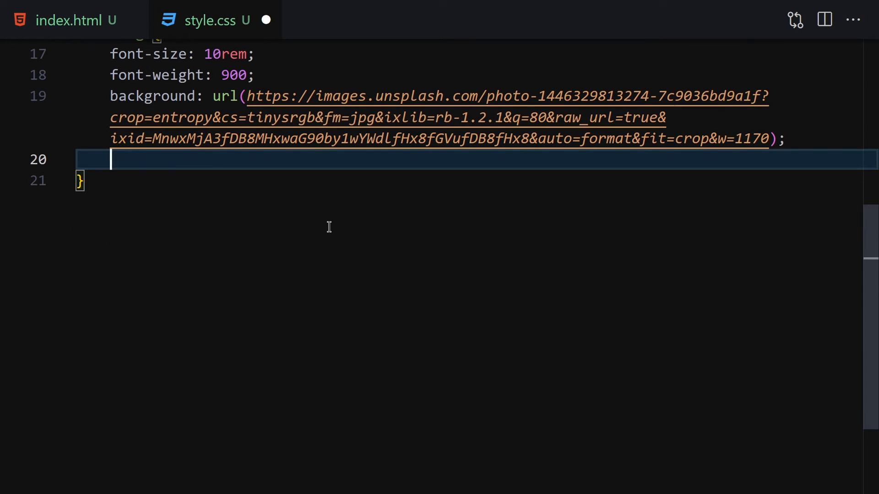
pyautogui.write('bg')
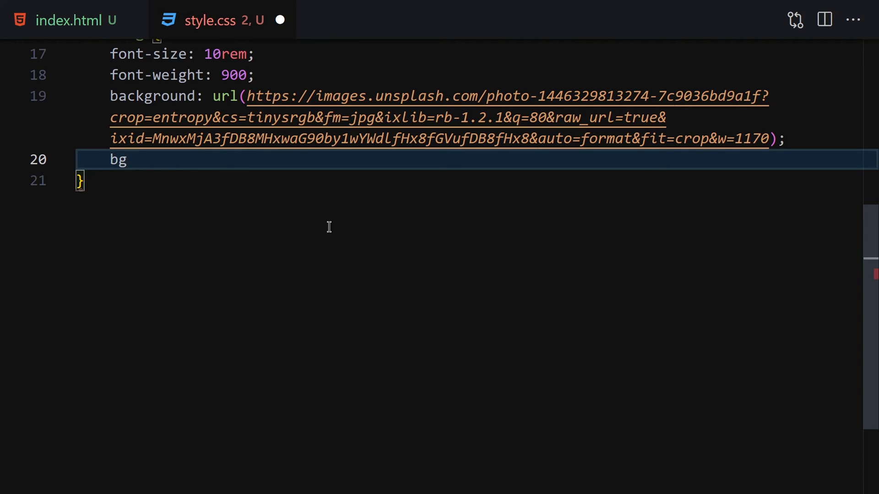
pyautogui.write('ackground-size: cover;')
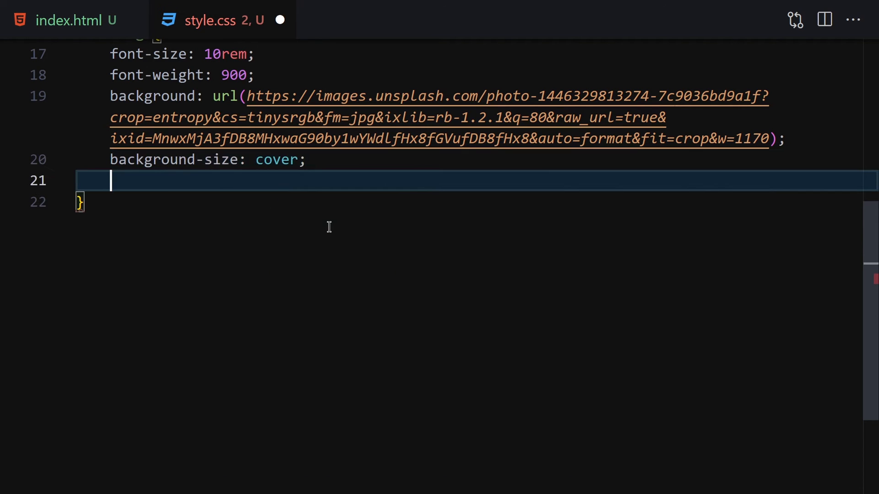
# Clip the background to the text with background-clip and -webkit-background-clip, colour transparent.
pyautogui.write('bg-')
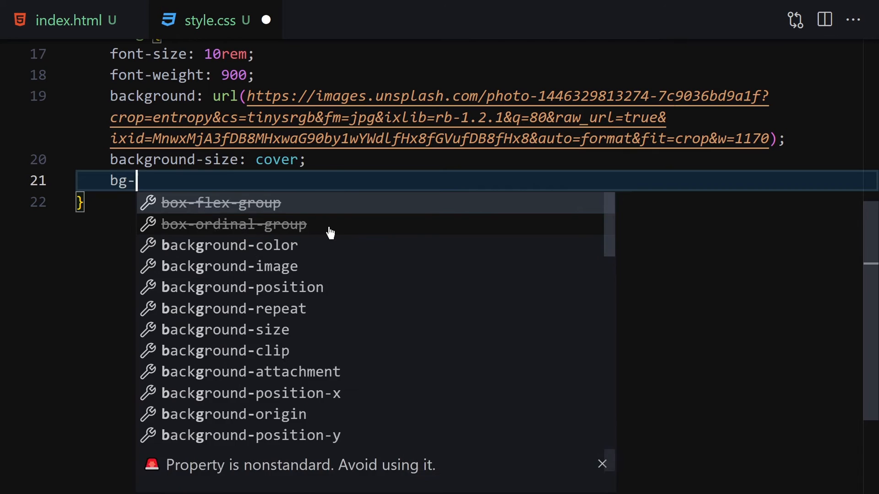
pyautogui.write('background-clip: text;')
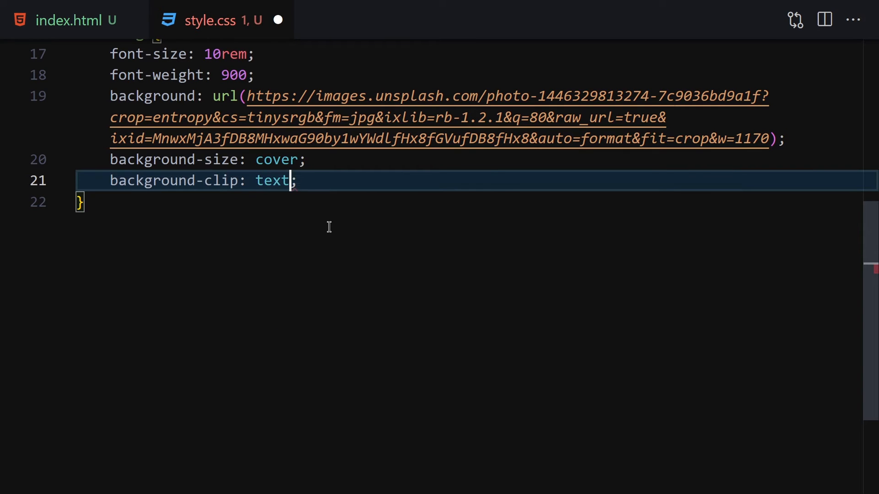
pyautogui.write('-')
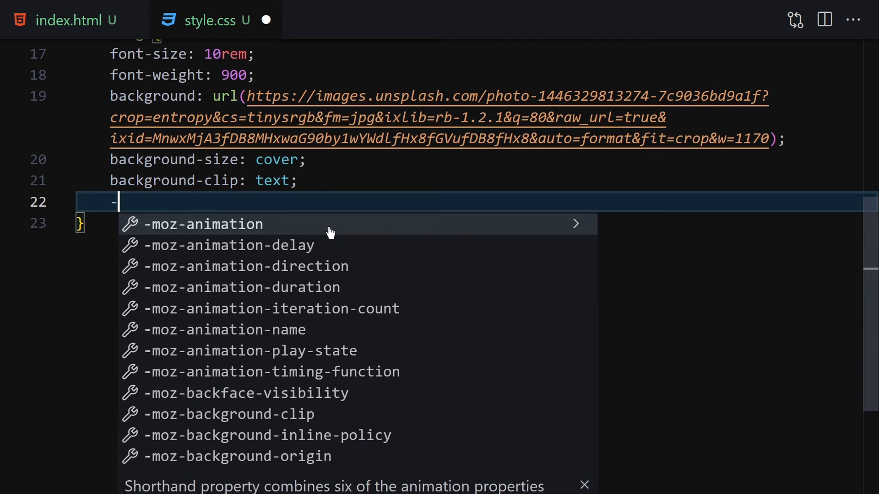
pyautogui.write('webkit-background-clip: text;')
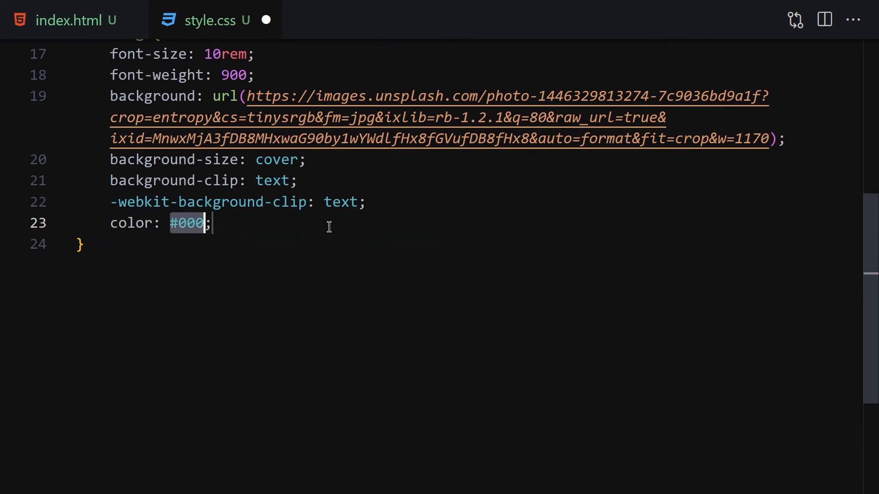
pyautogui.write('transpa')
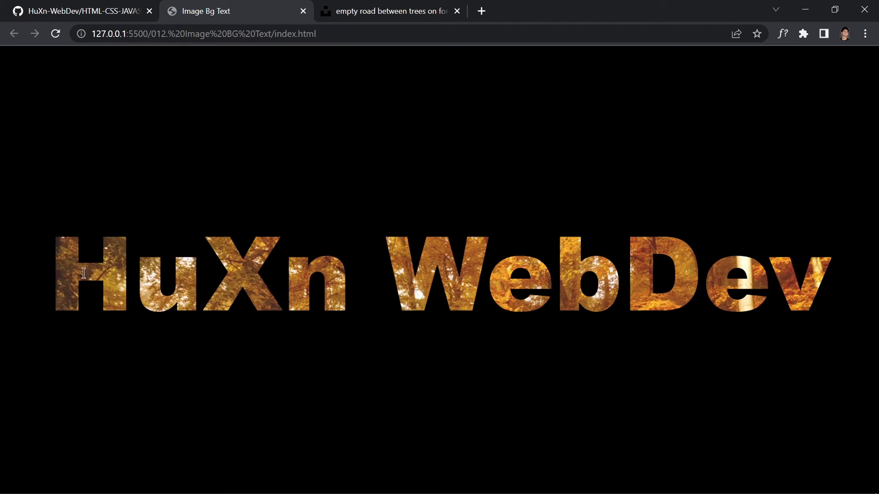
pyautogui.moveTo(467, 218)
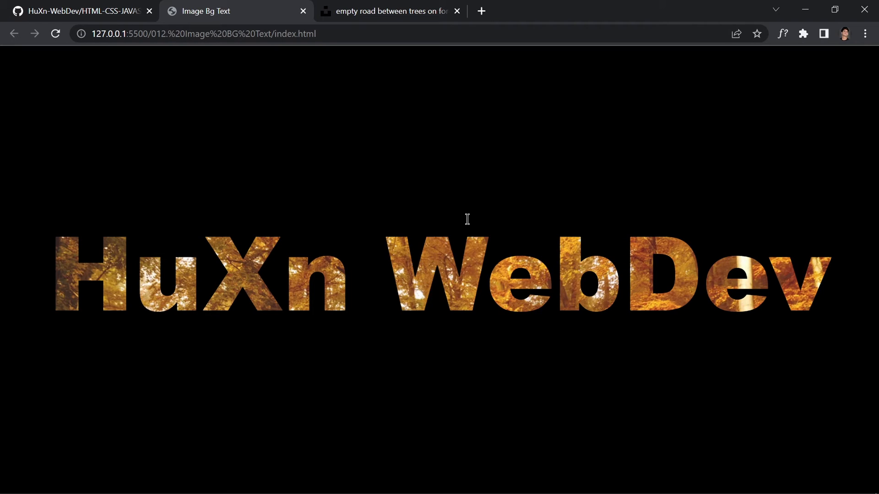
# View the local page where 'HuXn WebDev' shows the forest image inside its letters.
pyautogui.click(481, 11)
pyautogui.write('fonts.google.com')
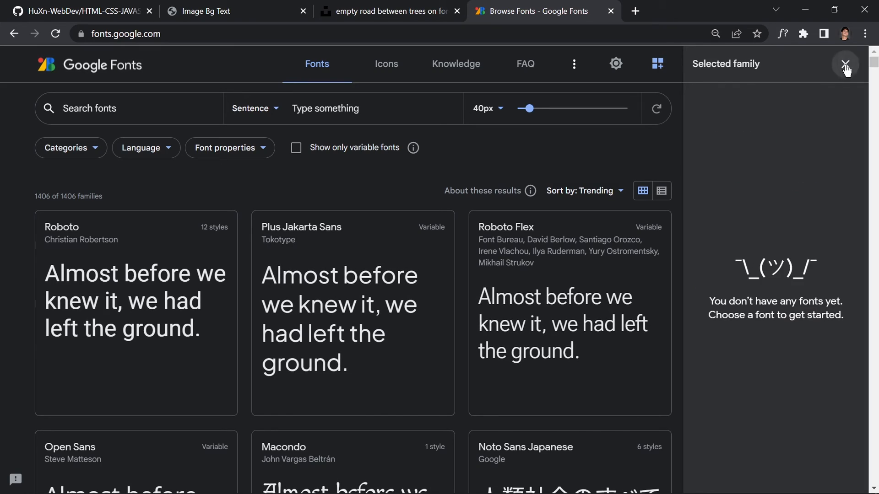
# Browse Google Fonts and open the Abril Fatface family page.
pyautogui.click(845, 65)
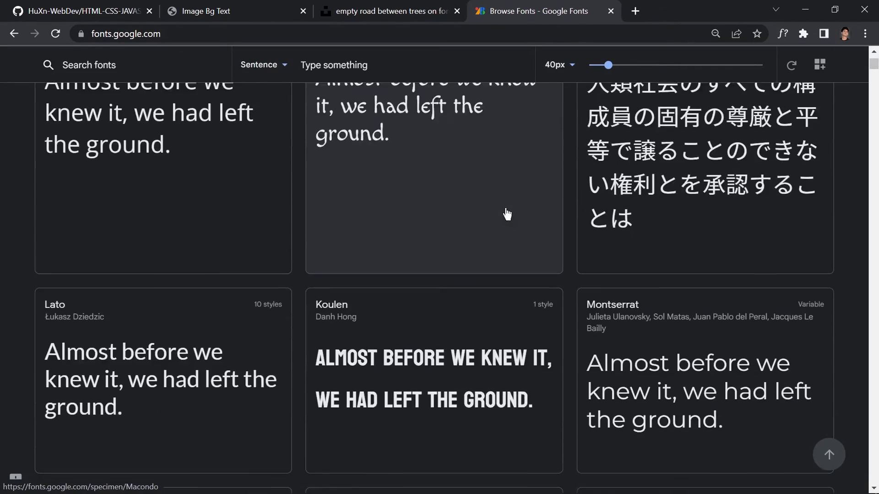
pyautogui.scroll(-3)
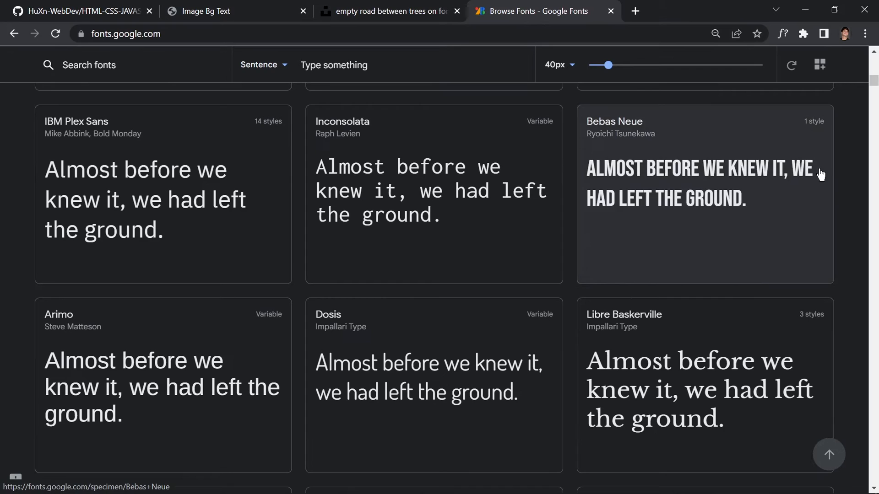
pyautogui.scroll(-3)
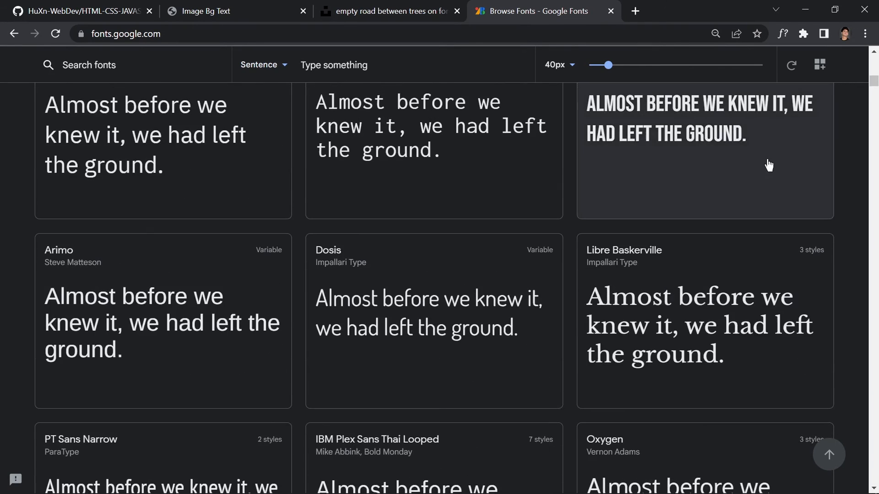
pyautogui.scroll(-3)
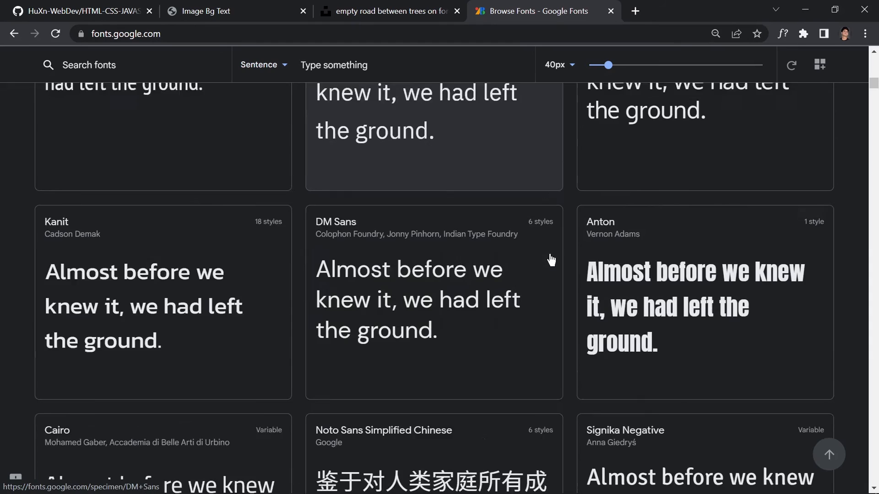
pyautogui.scroll(-3)
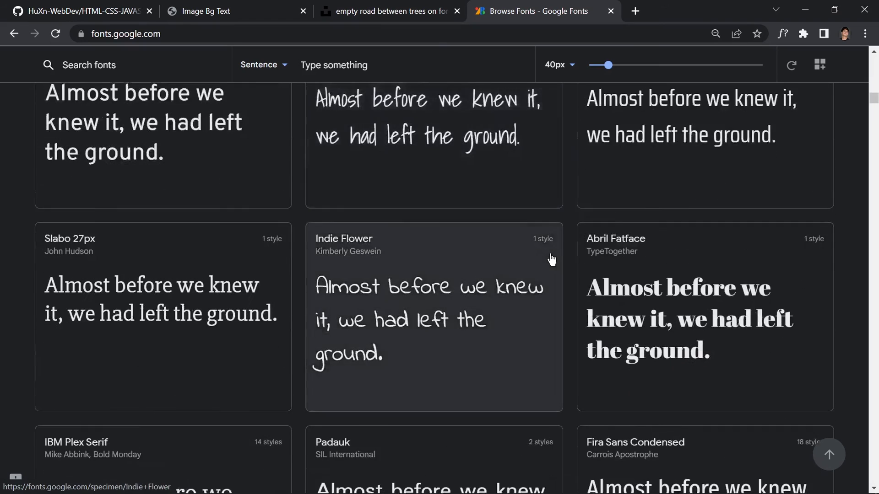
pyautogui.click(705, 314)
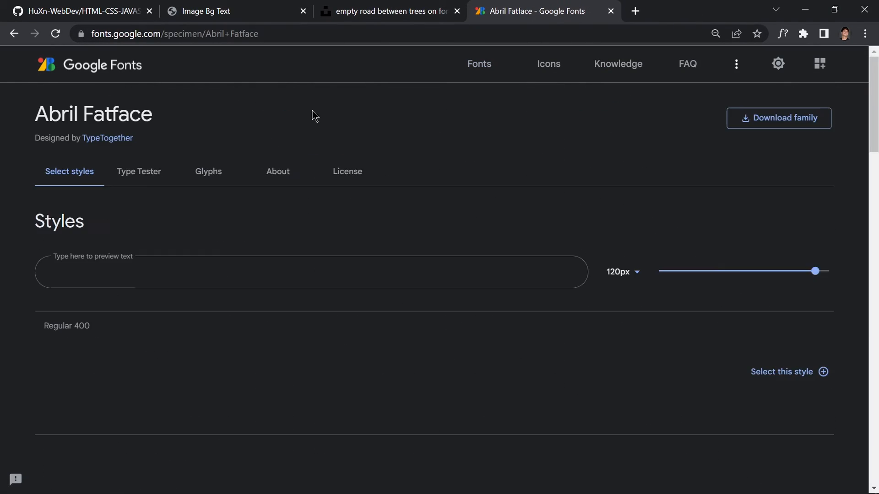
pyautogui.click(138, 171)
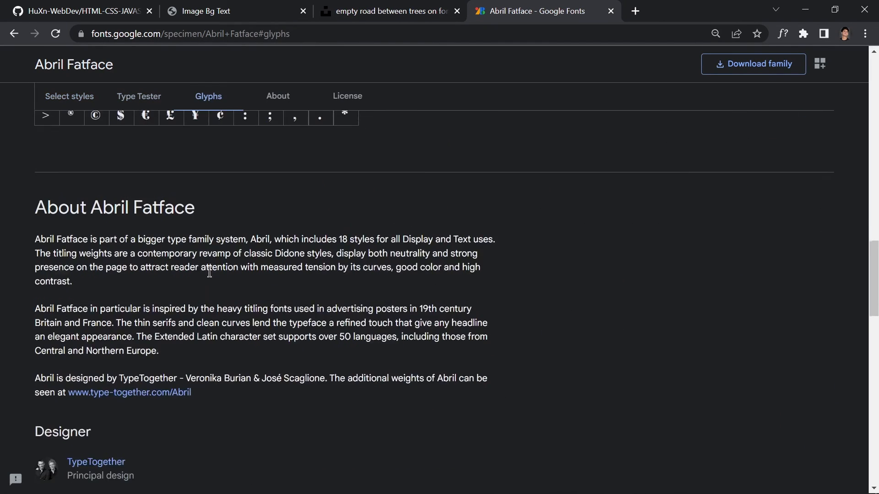
pyautogui.click(68, 96)
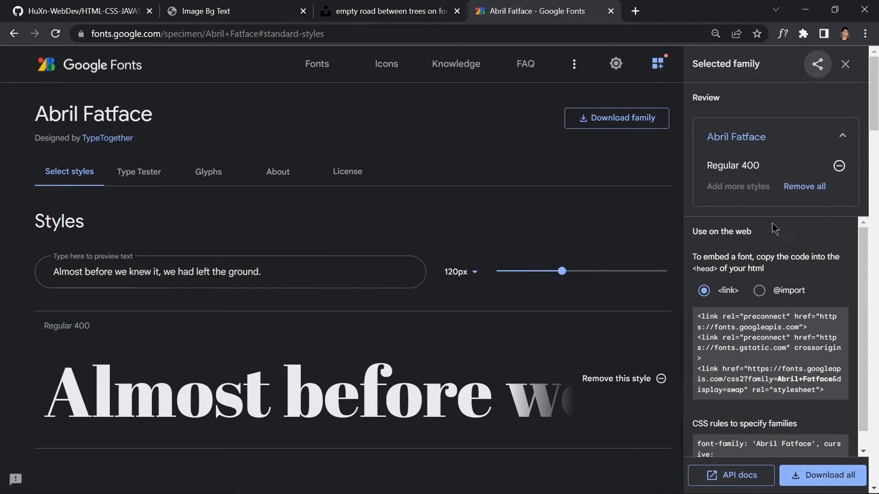
pyautogui.click(759, 290)
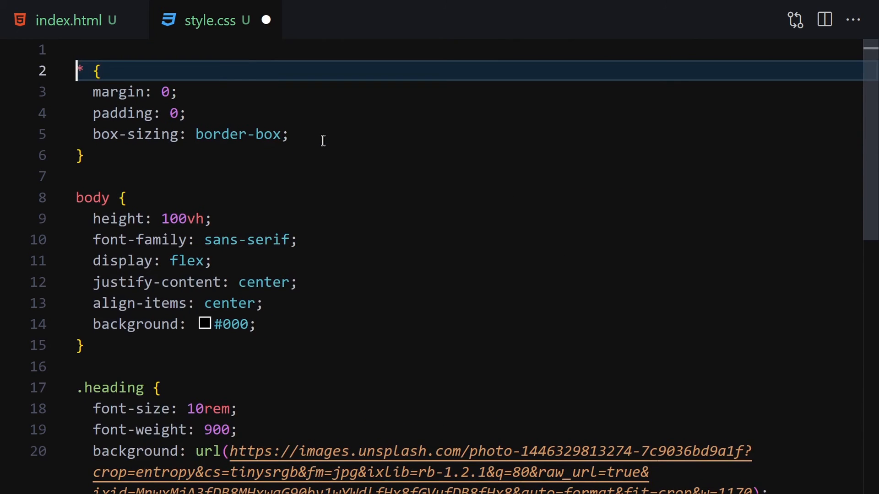
pyautogui.click(539, 11)
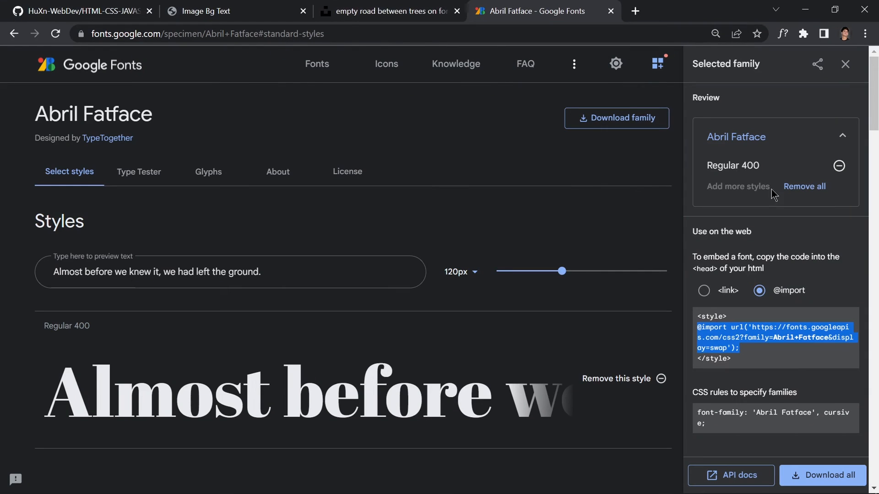
pyautogui.doubleClick(774, 413)
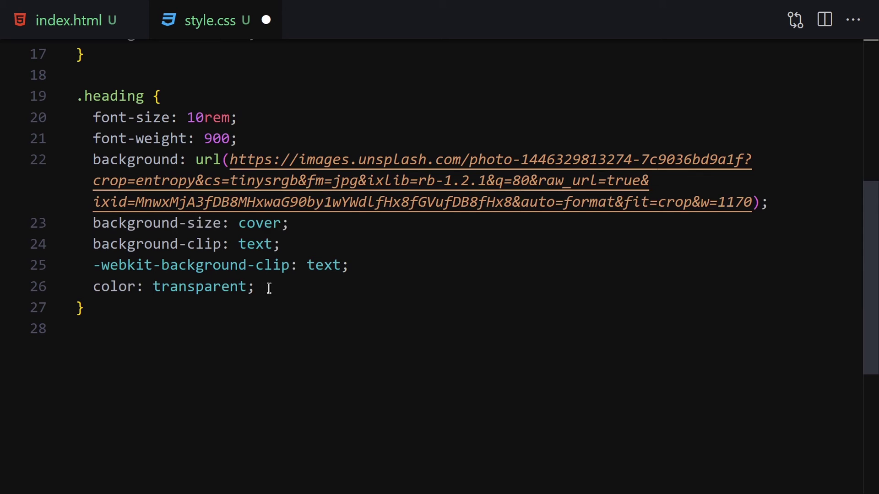
pyautogui.scroll(3)
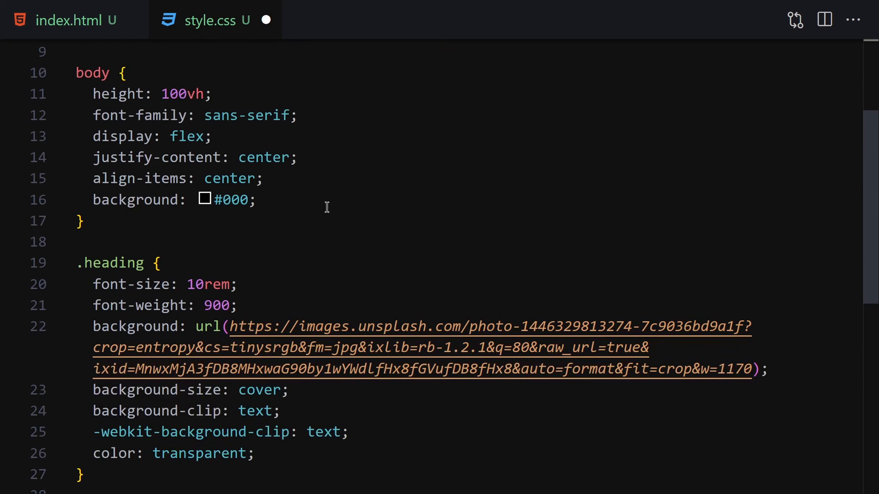
pyautogui.scroll(3)
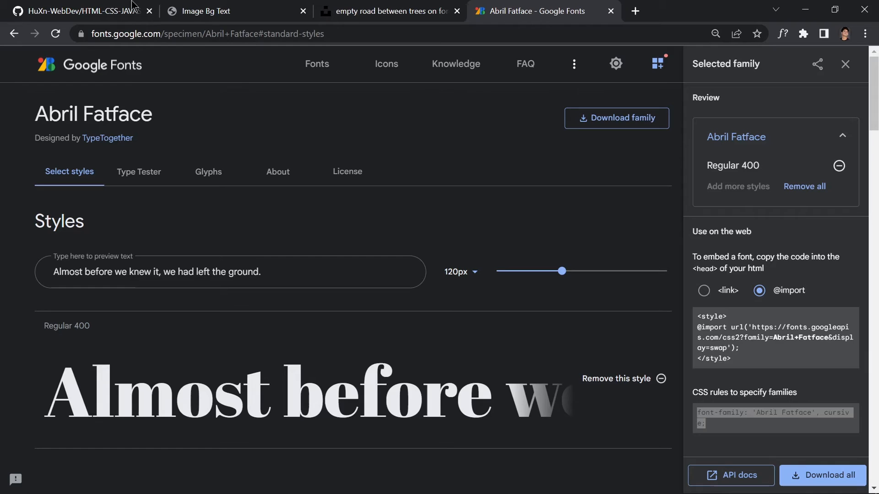
pyautogui.click(224, 11)
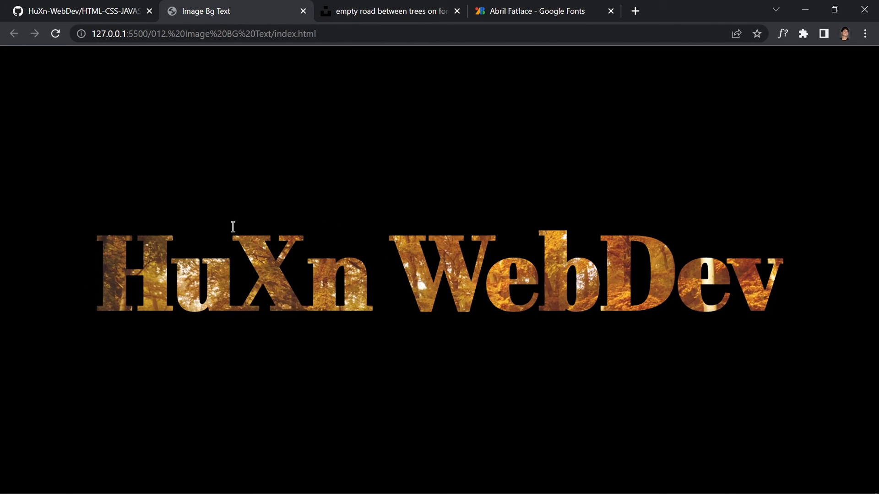
pyautogui.moveTo(356, 28)
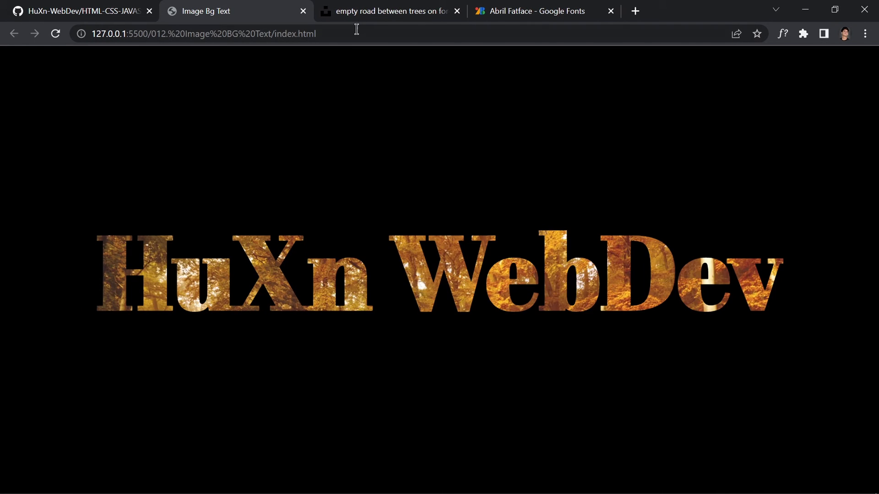
# Swap the heading background to another Unsplash nature photo and reload the preview.
pyautogui.click(391, 11)
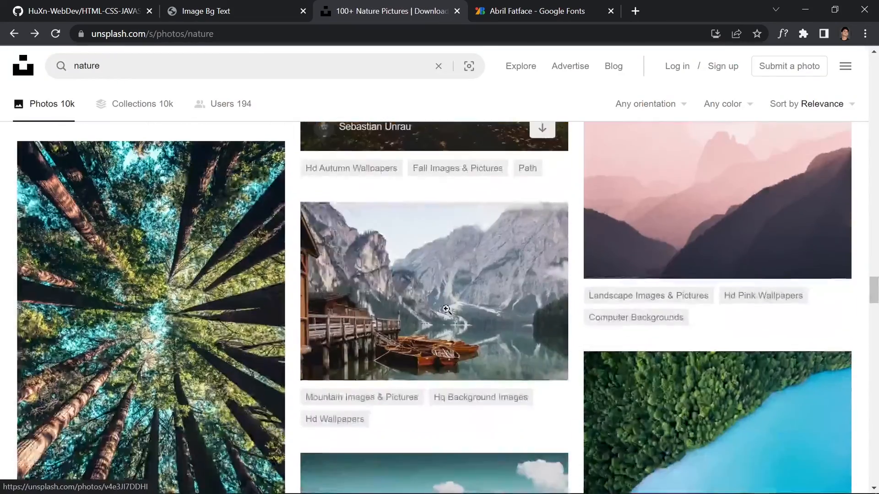
pyautogui.scroll(-3)
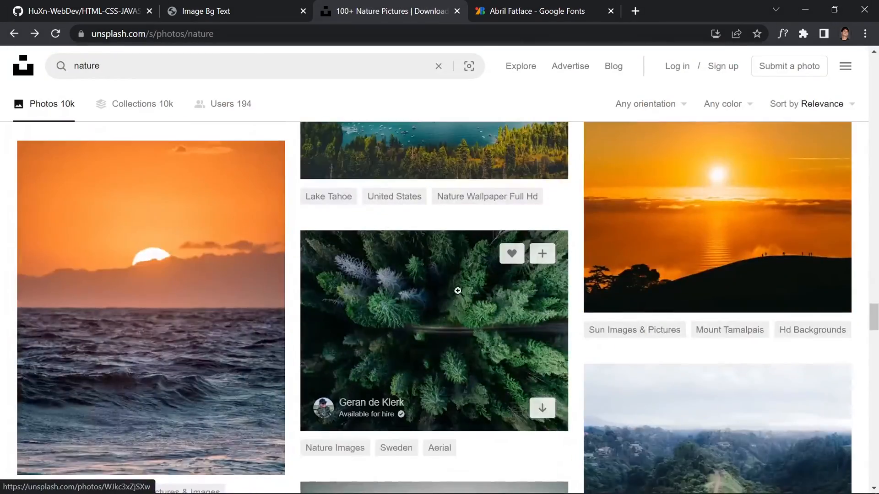
pyautogui.click(434, 149)
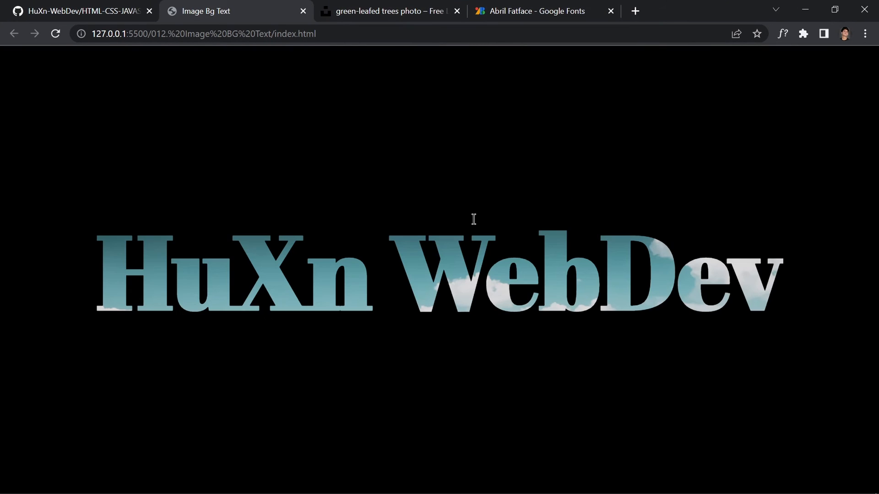
pyautogui.click(390, 11)
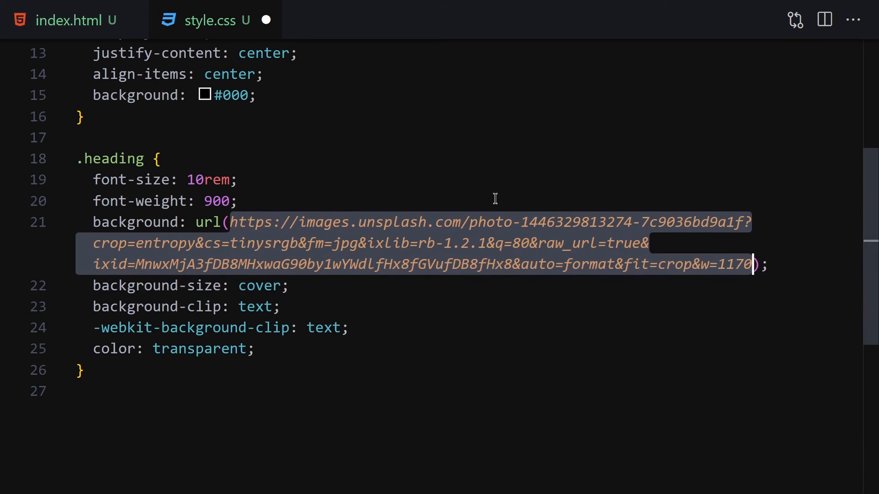
pyautogui.click(206, 11)
pyautogui.write('git sta')
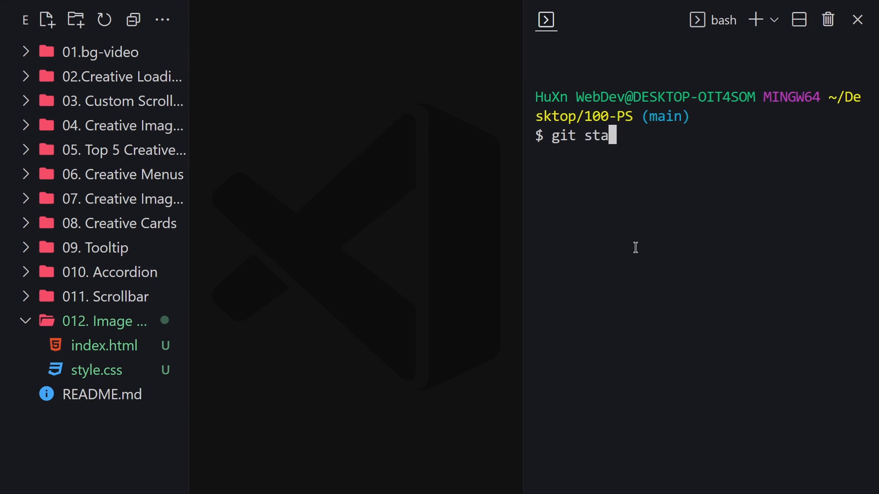
# Check git status, commit the files as "Image Background Text" and push to origin main.
pyautogui.press('Return')
pyautogui.write('git')
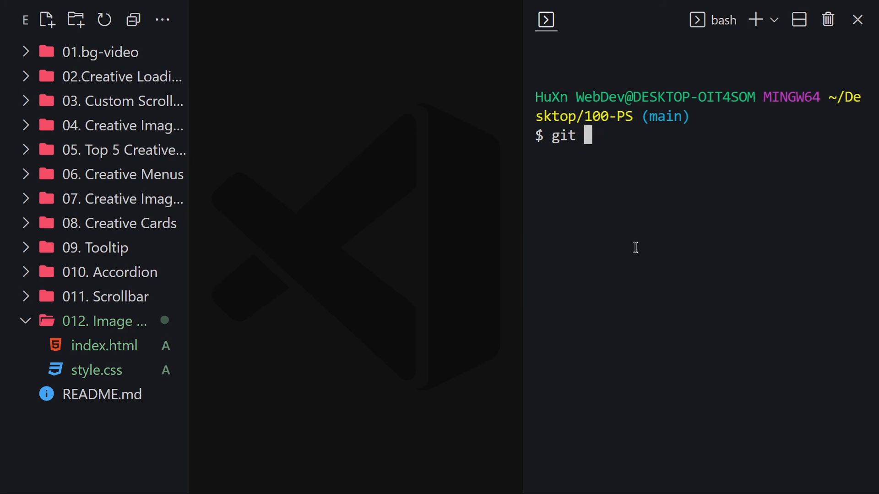
pyautogui.write('commit -m')
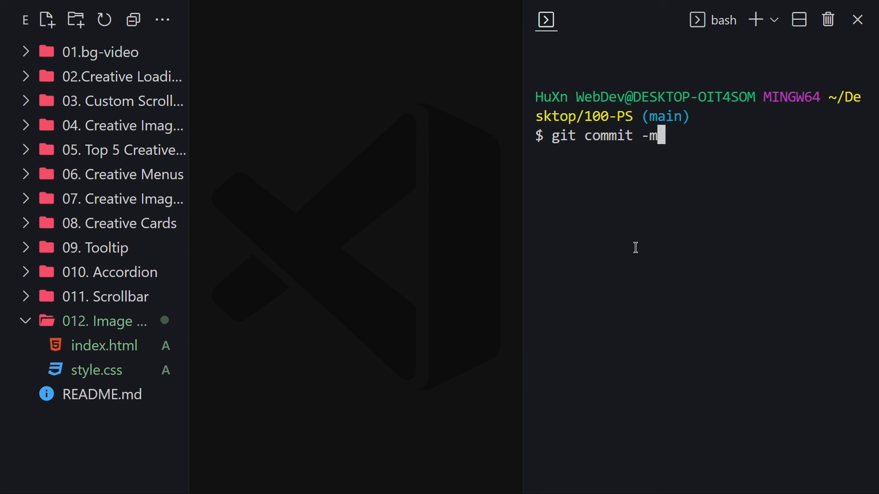
pyautogui.write('"Image BG')
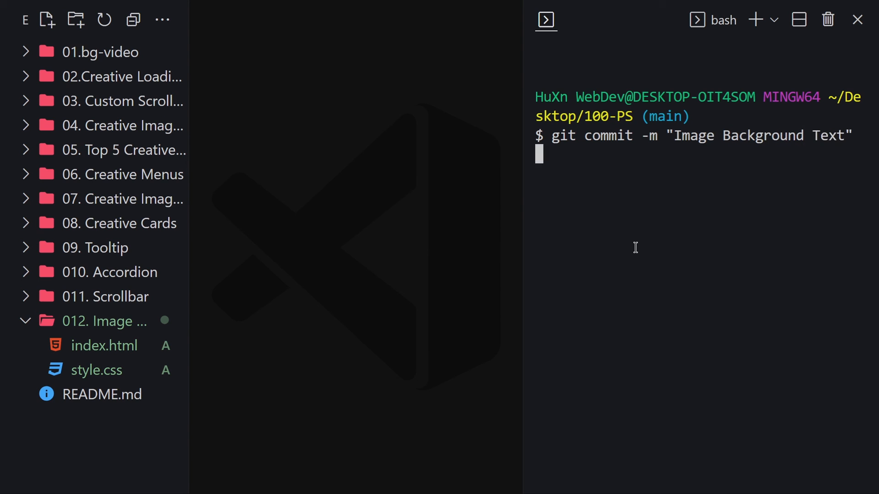
pyautogui.write('git push origin main')
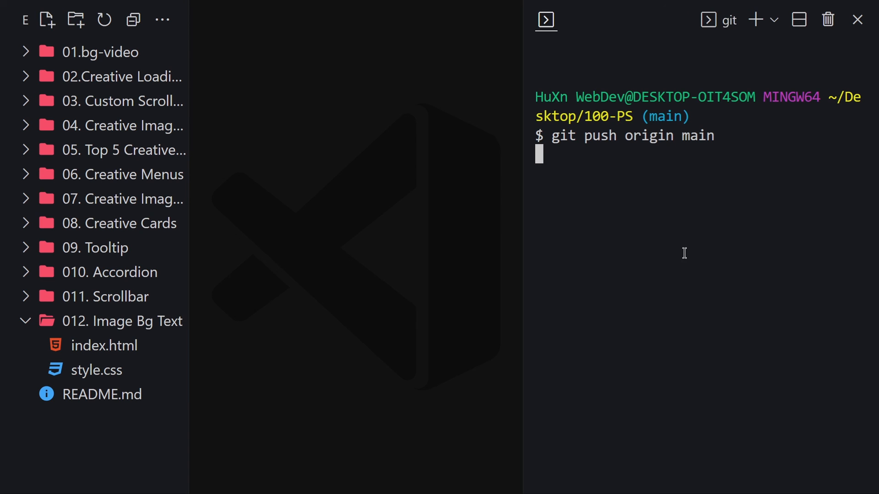
# View the pushed 012. Image Bg Text folder and its style.css on GitHub, then return to the editor.
pyautogui.click(85, 11)
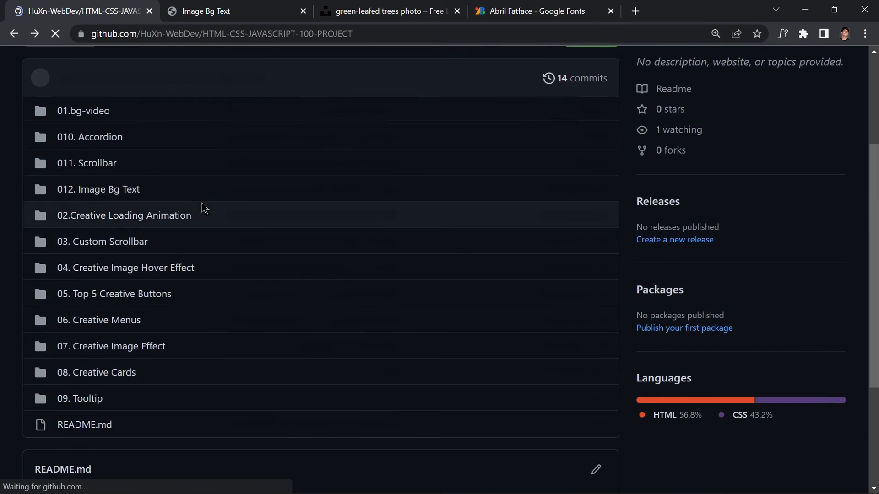
pyautogui.click(98, 189)
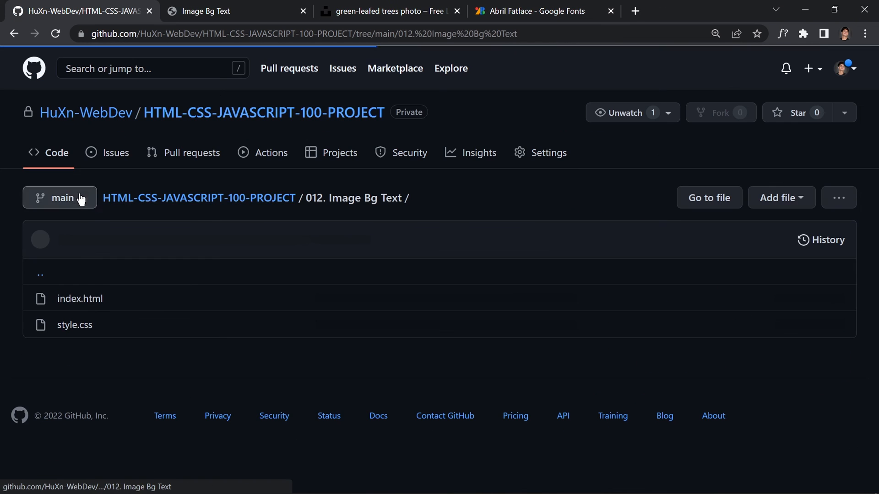
pyautogui.click(81, 298)
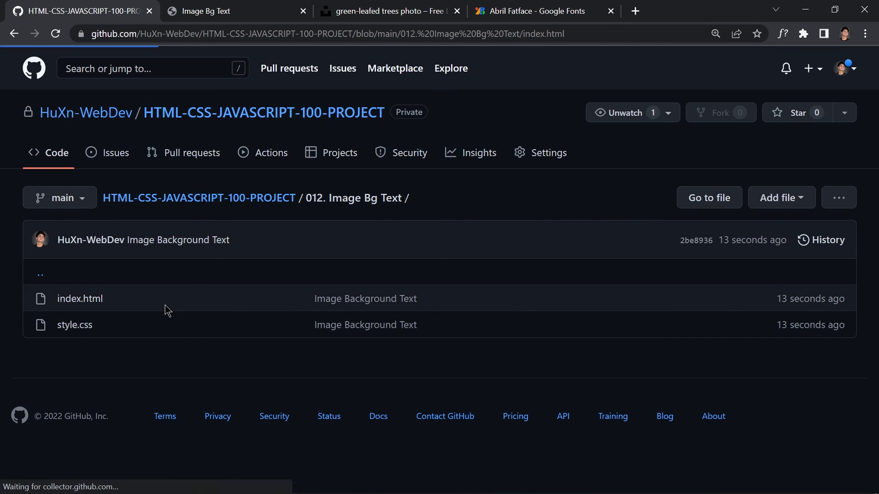
pyautogui.click(80, 298)
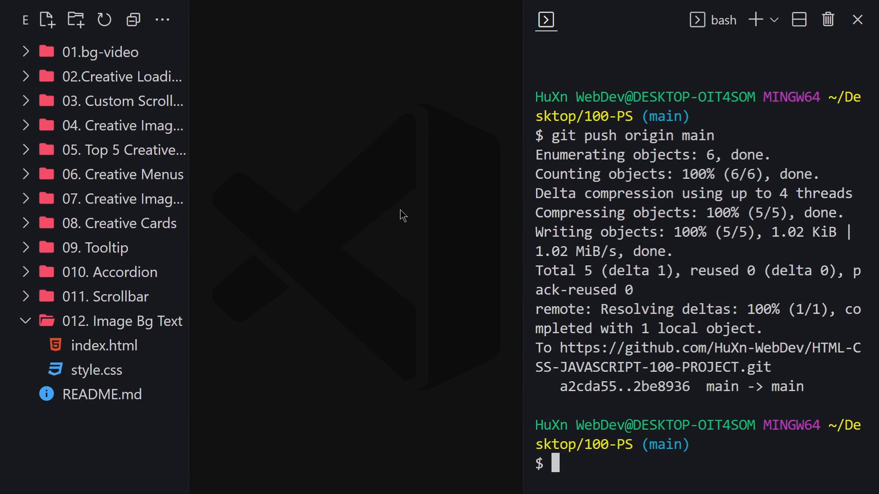
pyautogui.press('alt+tab')
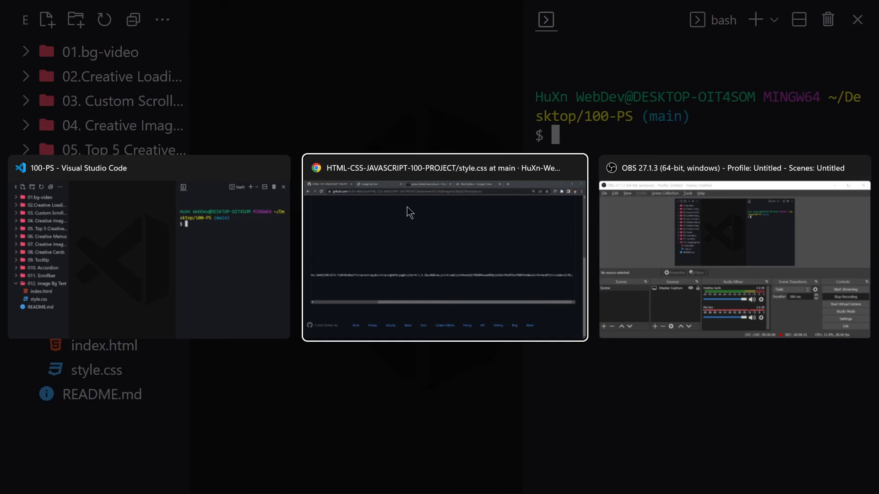